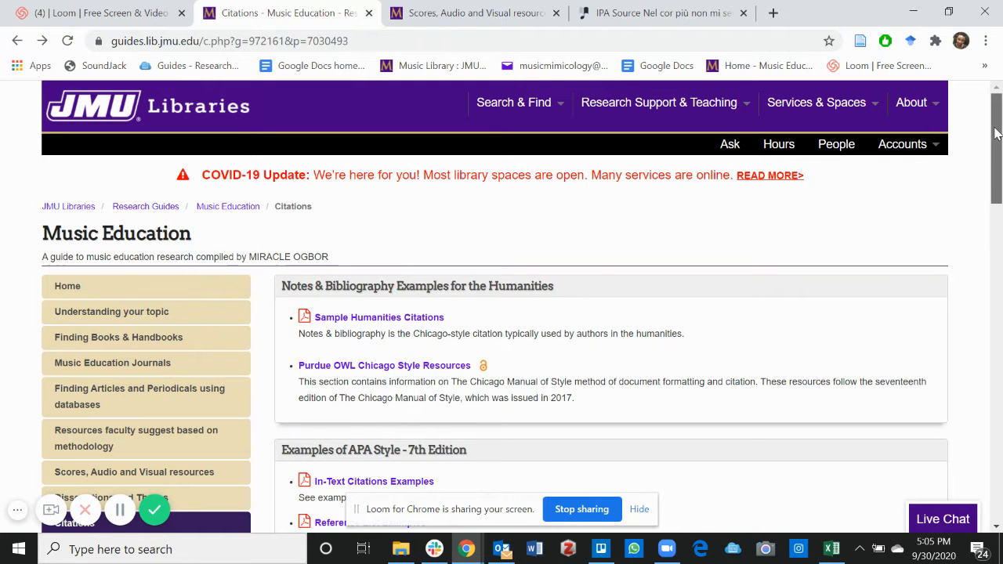
# Open and skim the Sample Humanities (Chicago) Citations PDF, then close it.
pyautogui.scroll(-3)
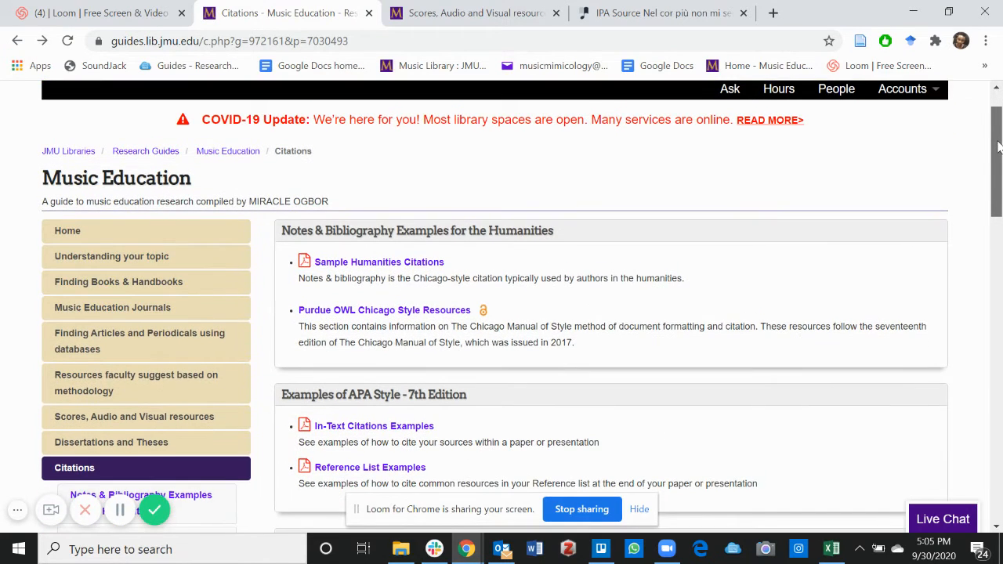
pyautogui.scroll(-3)
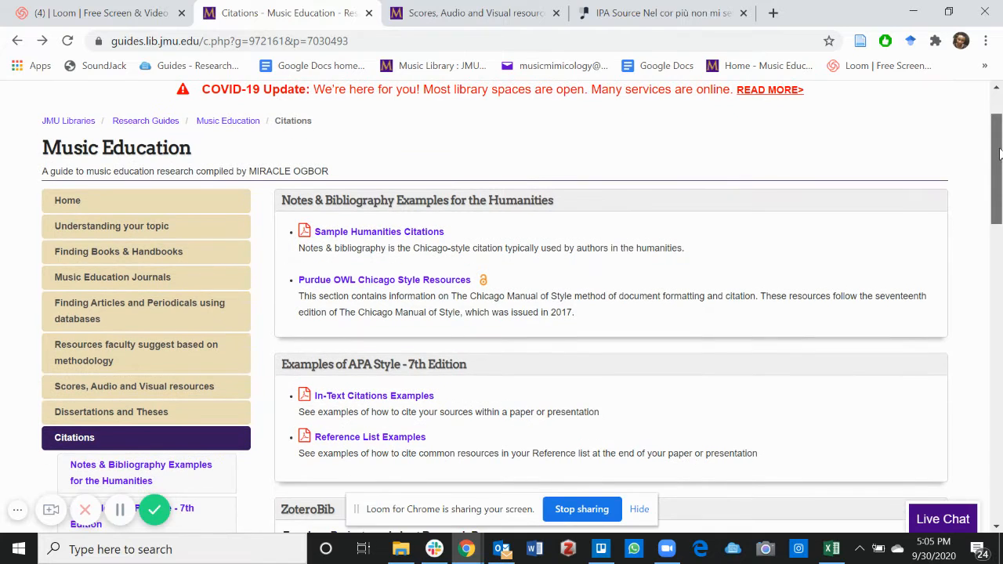
pyautogui.scroll(-3)
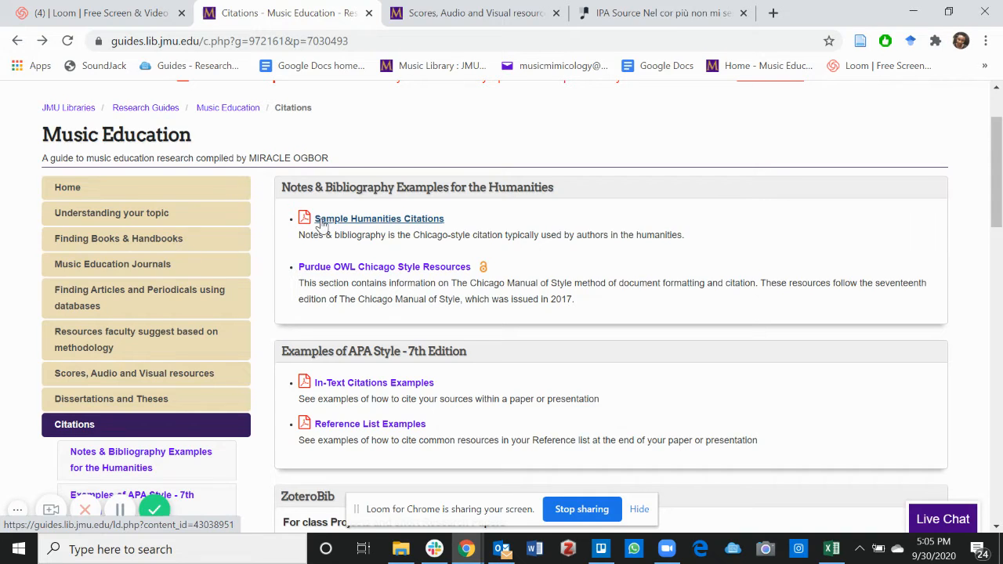
pyautogui.click(379, 218)
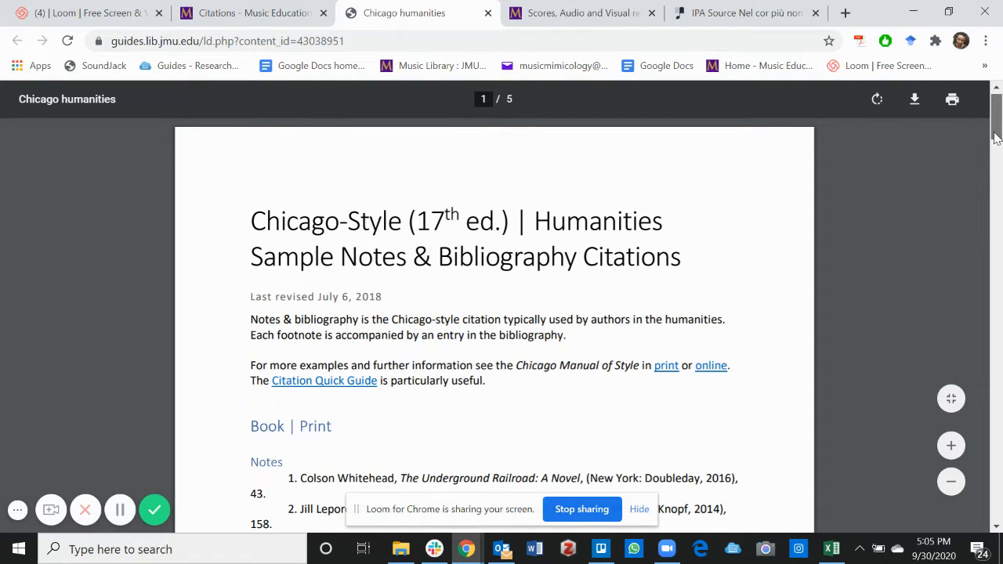
pyautogui.scroll(-3)
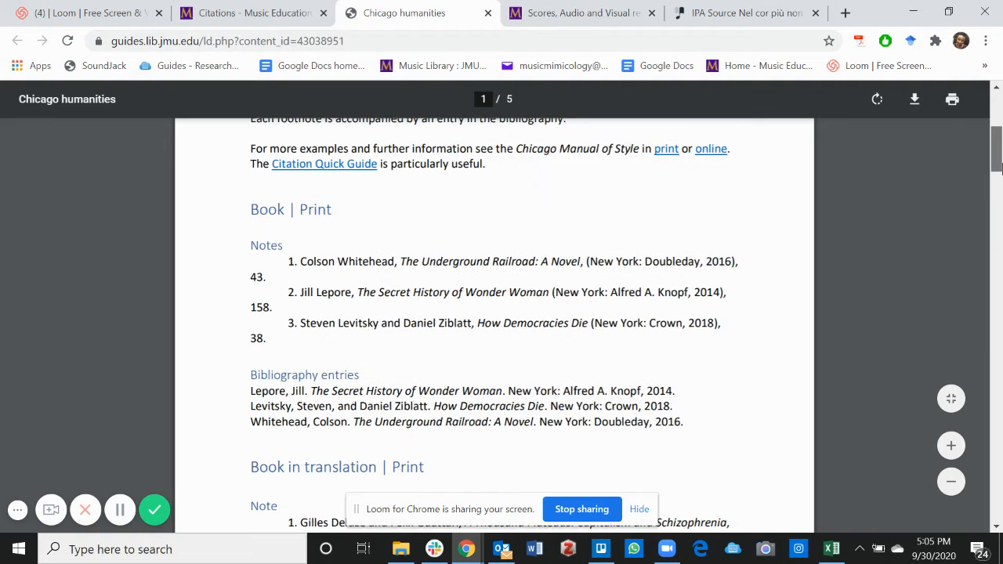
pyautogui.scroll(-3)
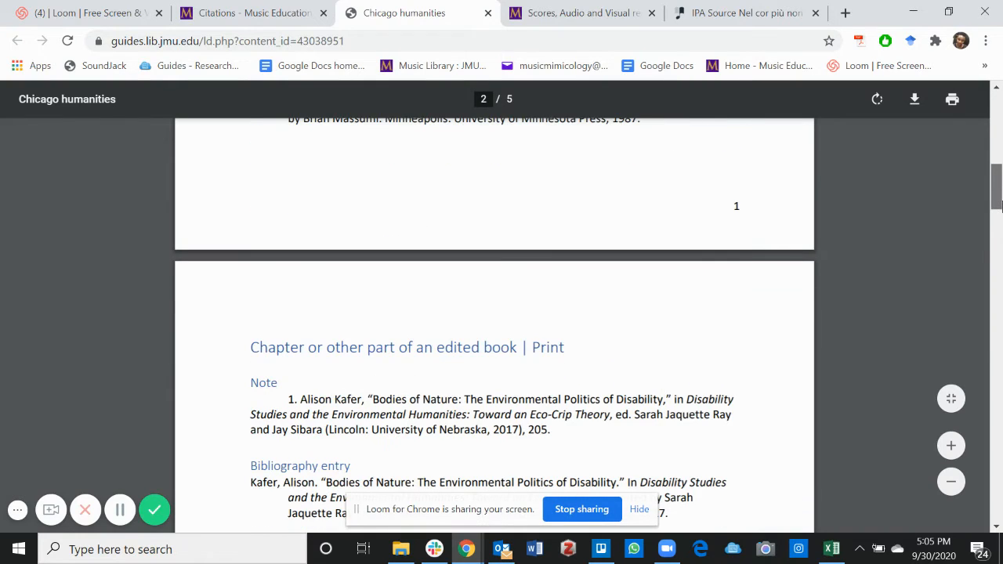
pyautogui.scroll(-3)
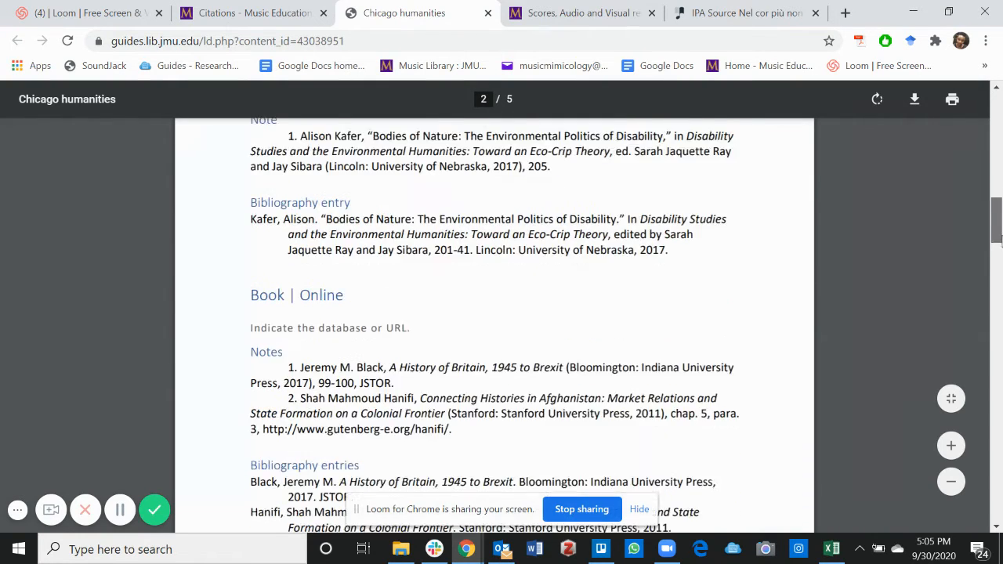
pyautogui.scroll(-3)
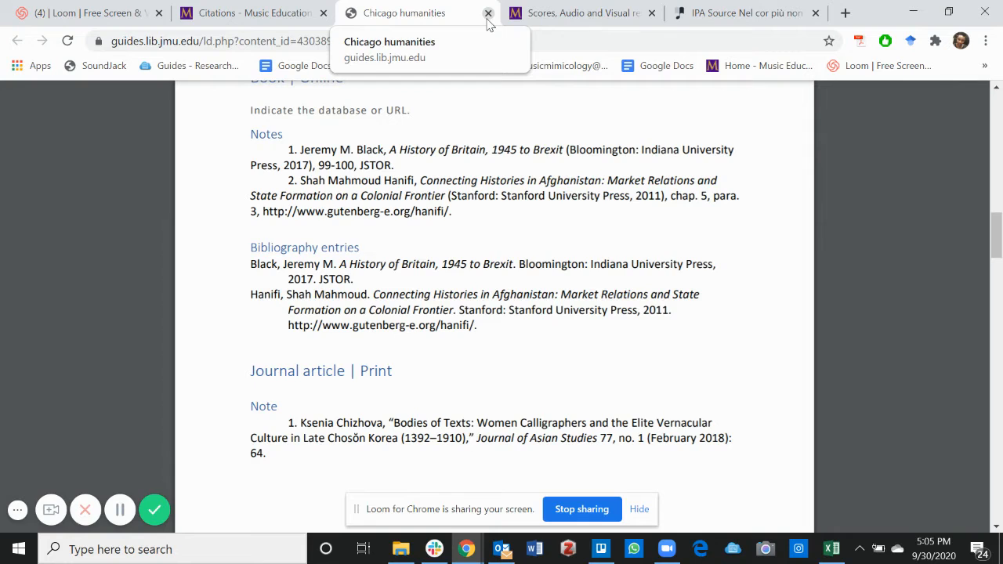
pyautogui.click(488, 13)
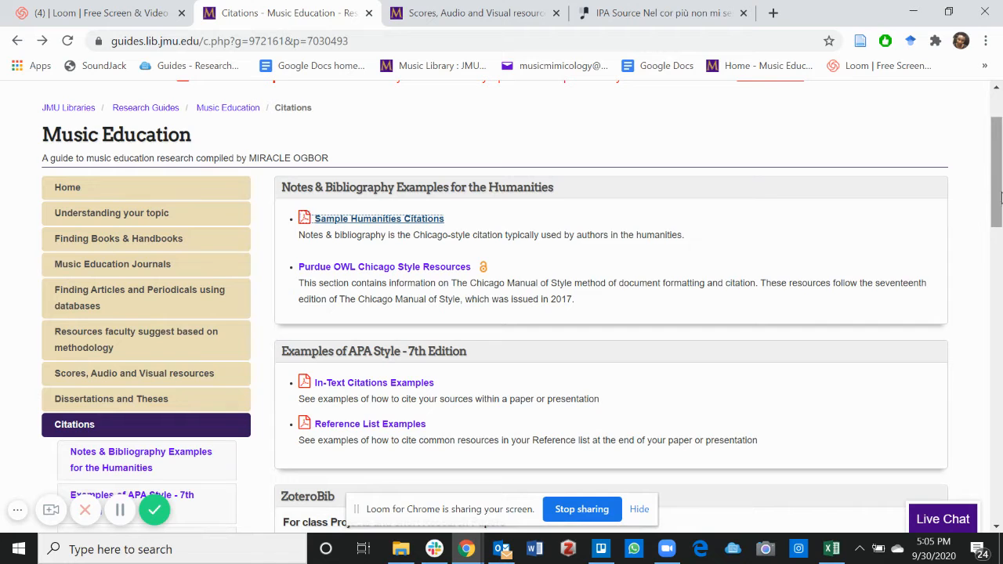
# Open and skim the In-Text Citations Examples PDF.
pyautogui.scroll(-3)
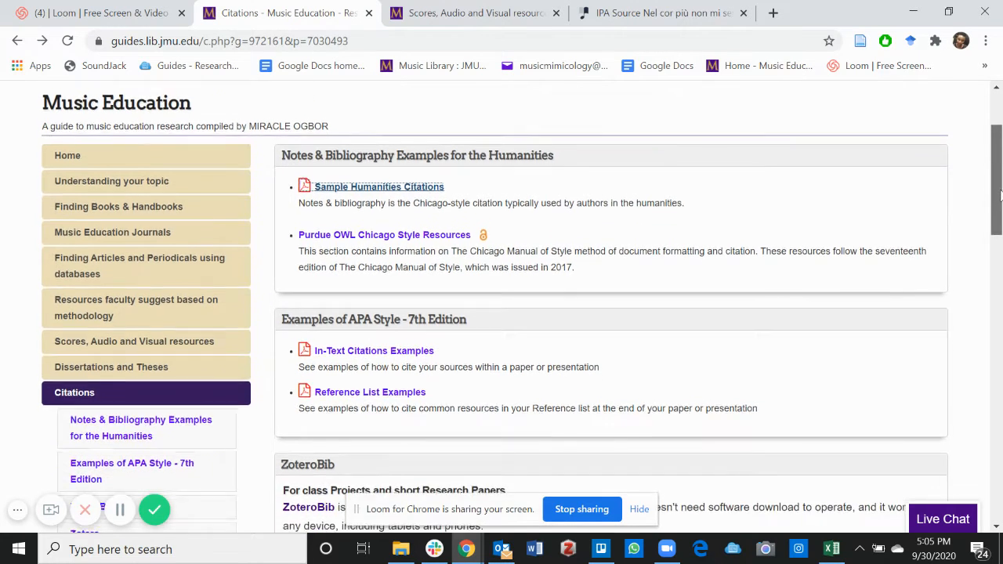
pyautogui.scroll(-3)
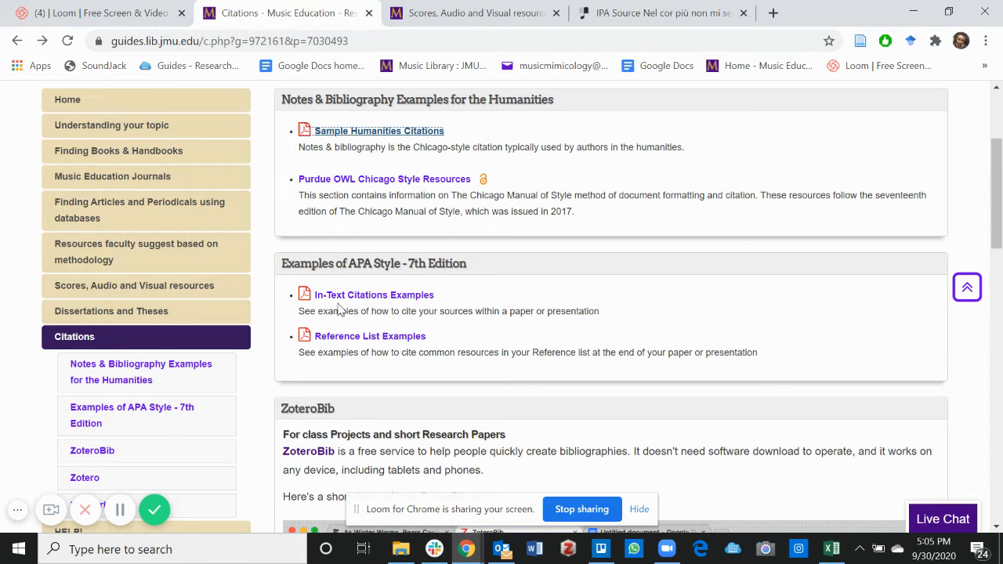
pyautogui.moveTo(374, 294)
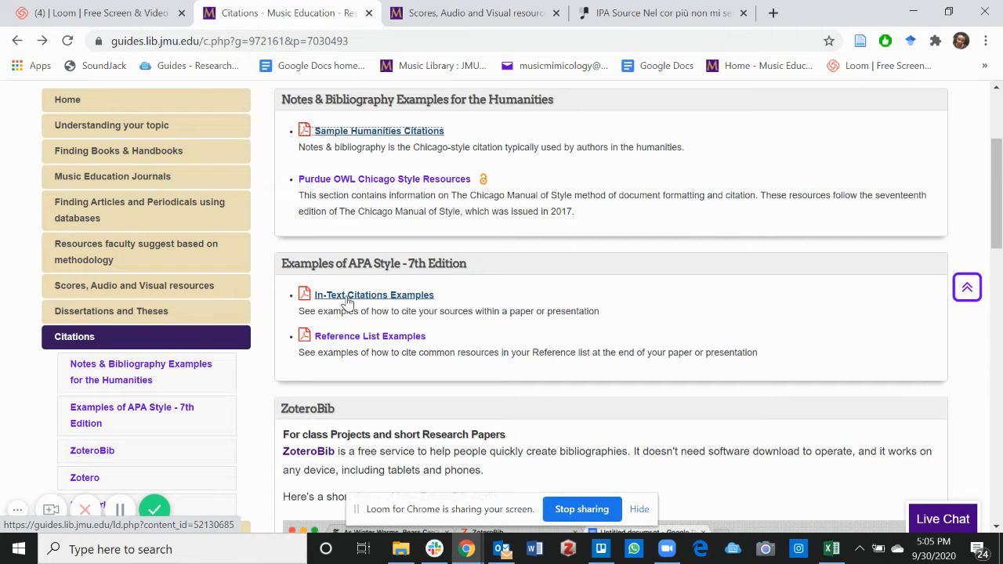
pyautogui.click(373, 295)
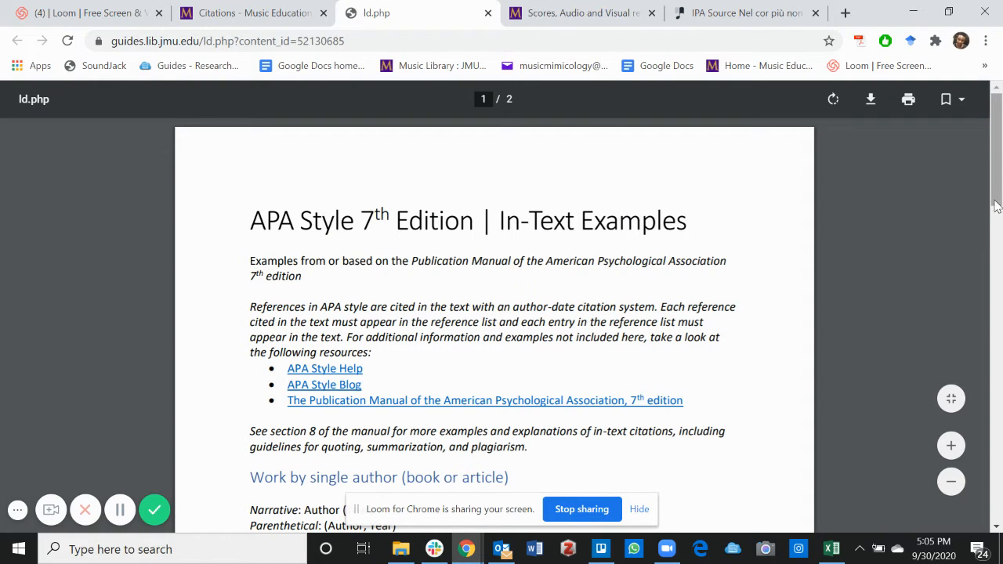
pyautogui.scroll(-3)
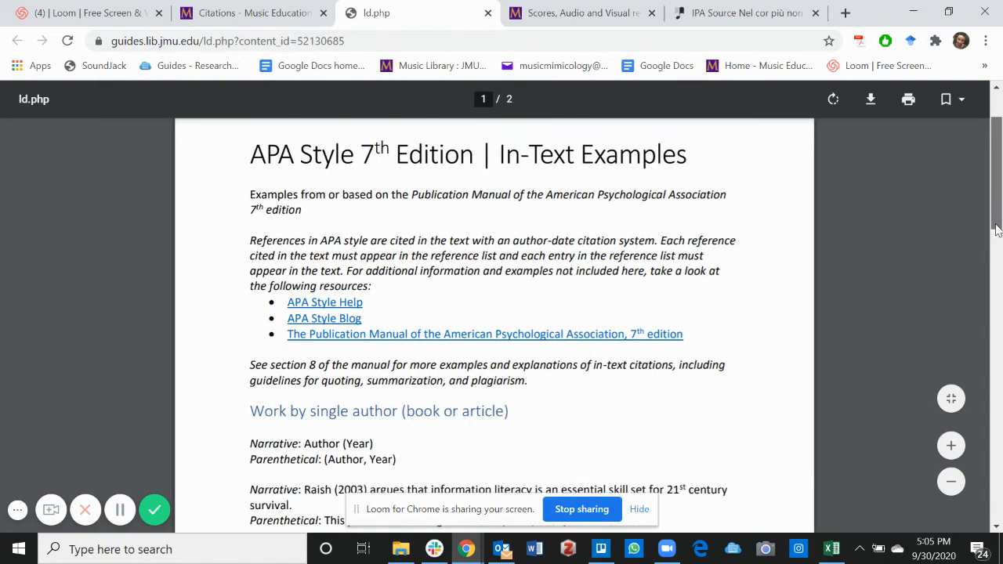
pyautogui.scroll(-3)
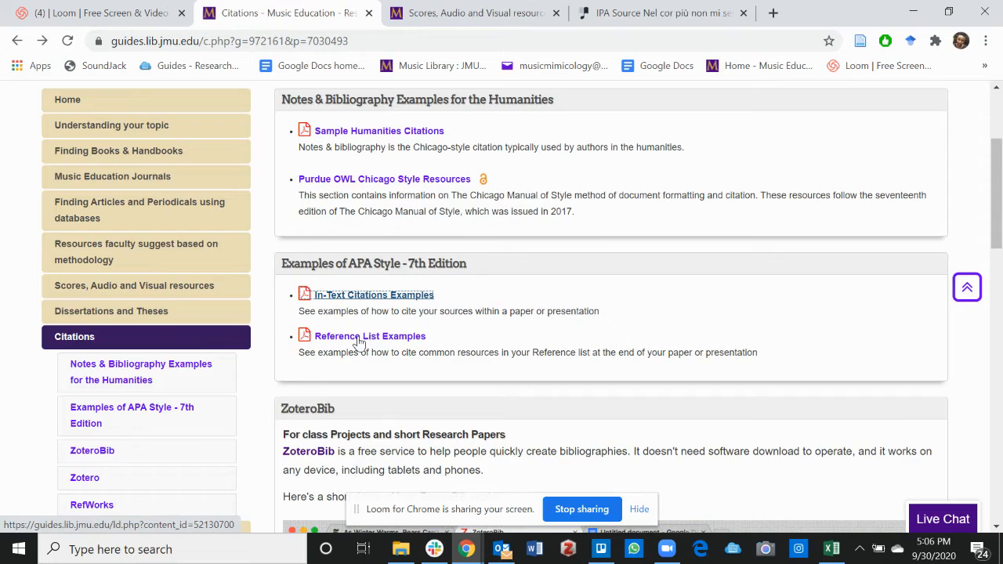
# Open the Reference List Examples PDF and skim to the journal article examples.
pyautogui.click(370, 336)
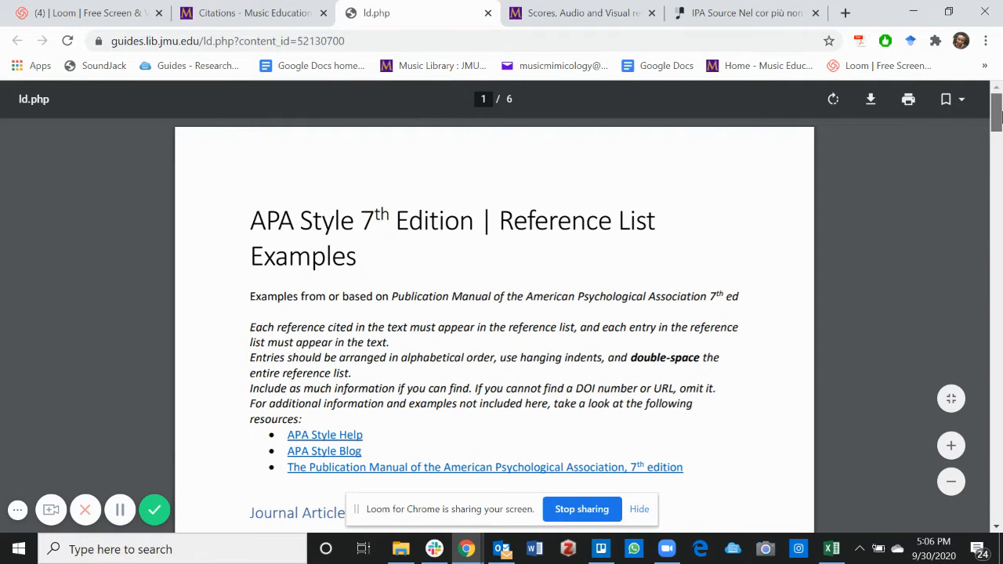
pyautogui.scroll(-3)
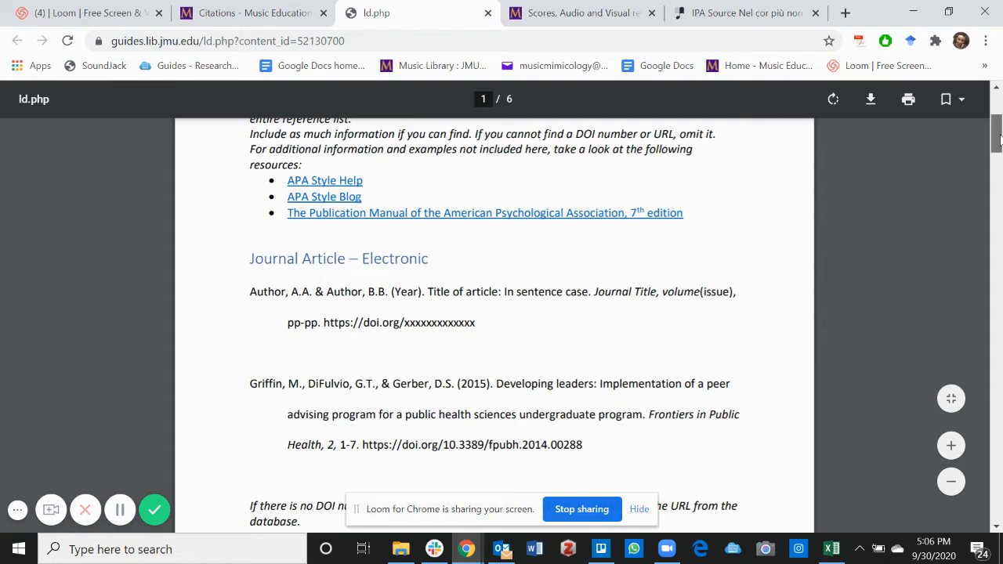
pyautogui.scroll(-3)
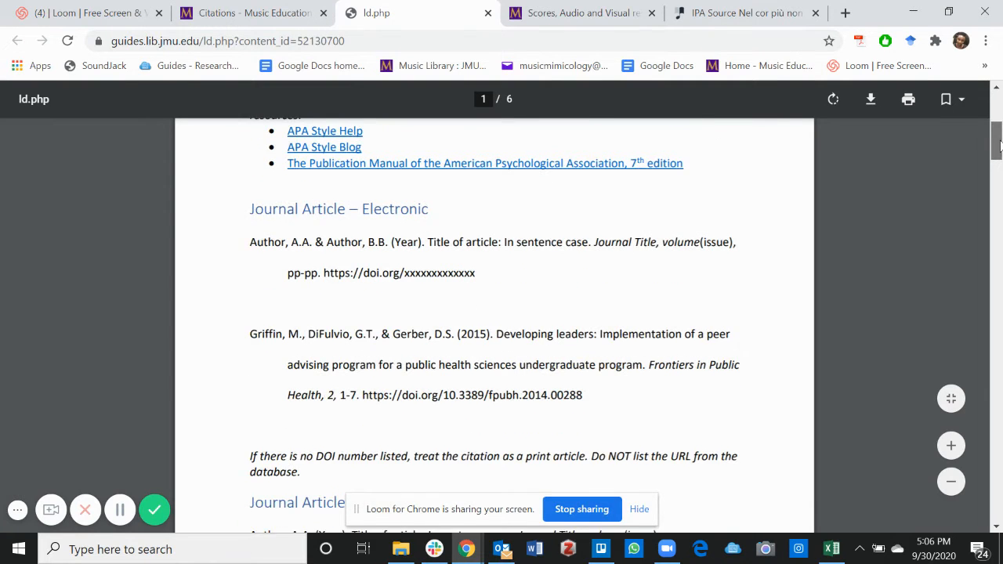
pyautogui.scroll(-3)
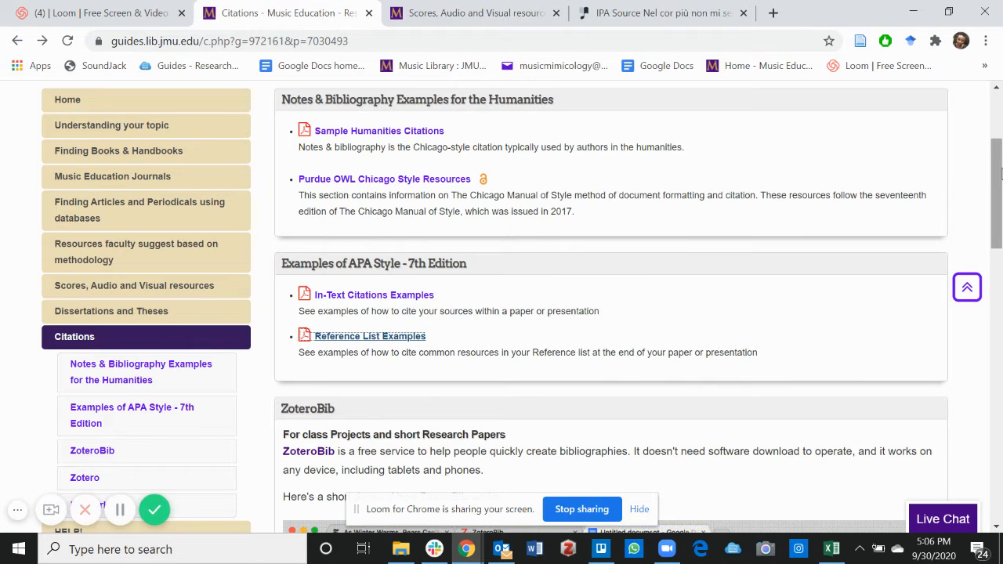
# Scroll down the Citations page to the ZoteroBib box and follow its ZoteroBib link.
pyautogui.scroll(-3)
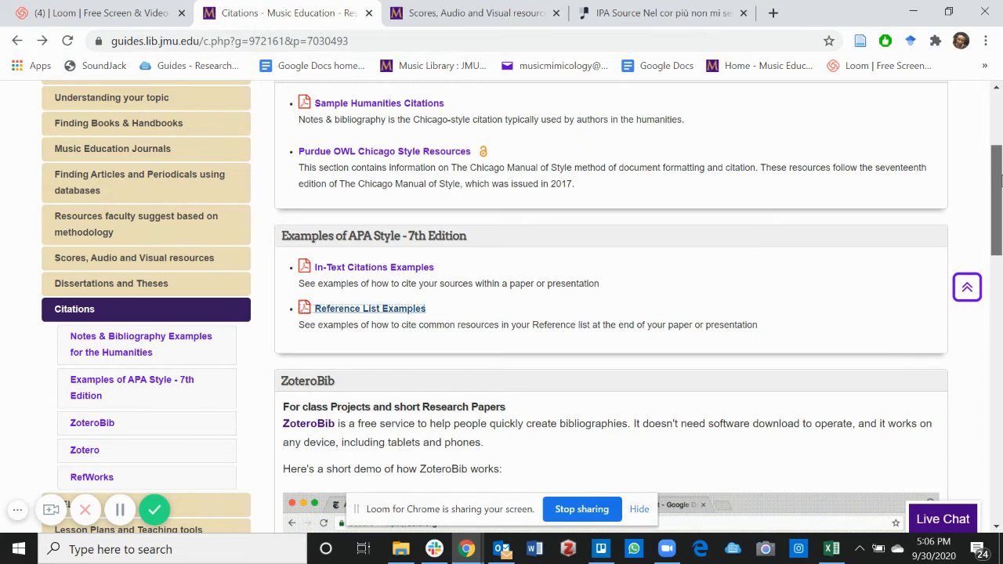
pyautogui.scroll(-3)
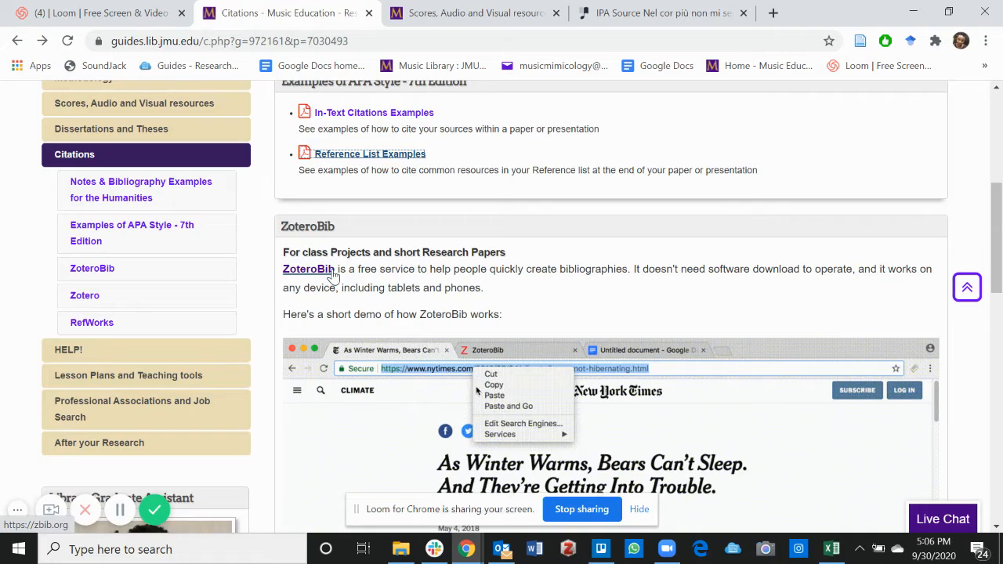
pyautogui.click(307, 269)
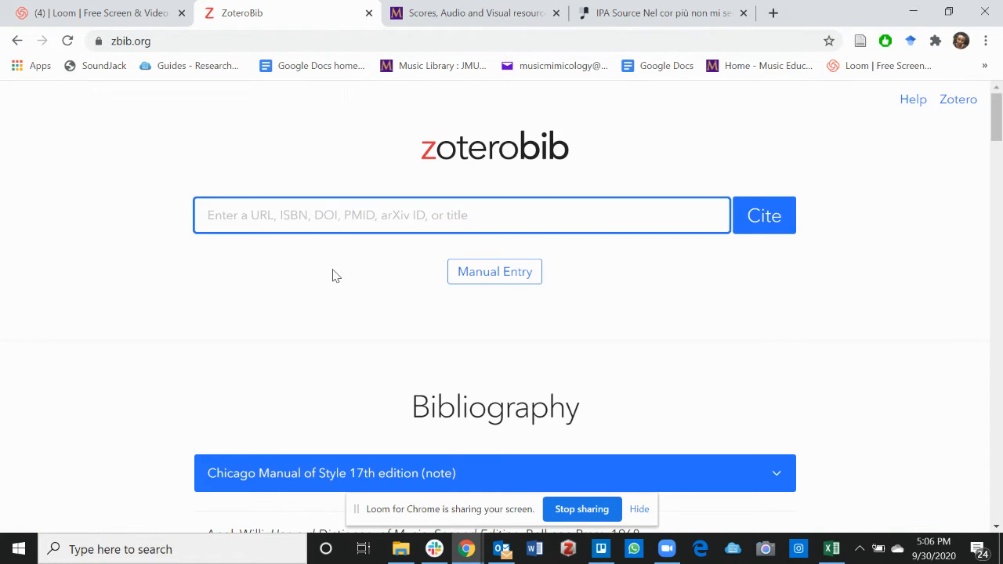
# Enter the proxied IPA Source 'nel-cor-piu-non-mi-sento' page URL into ZoteroBib's entry box.
pyautogui.click(658, 12)
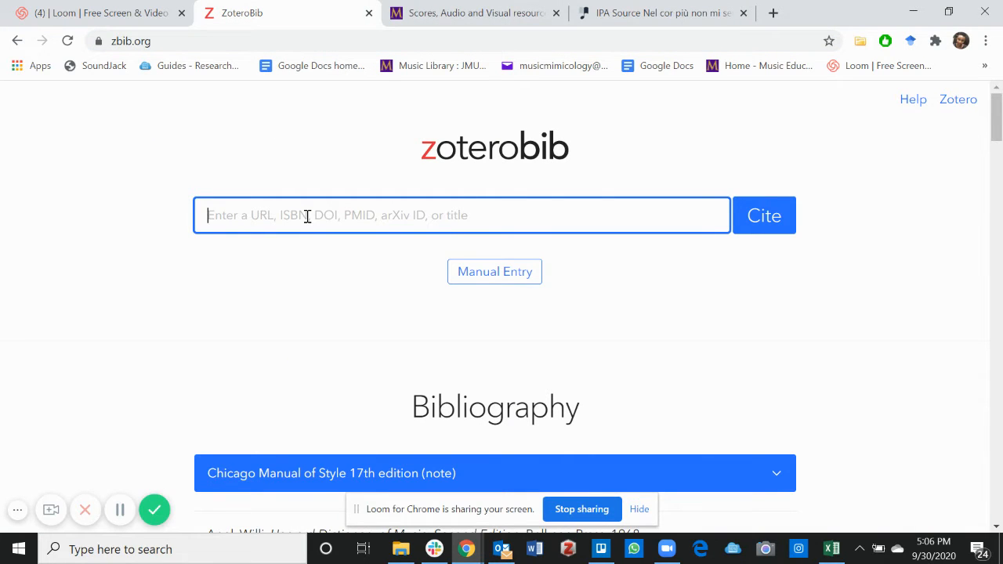
pyautogui.write('https://www.ipasource-com.eu1.proxy.openathens.net/nel-cor-piu-non-mi-sento.html')
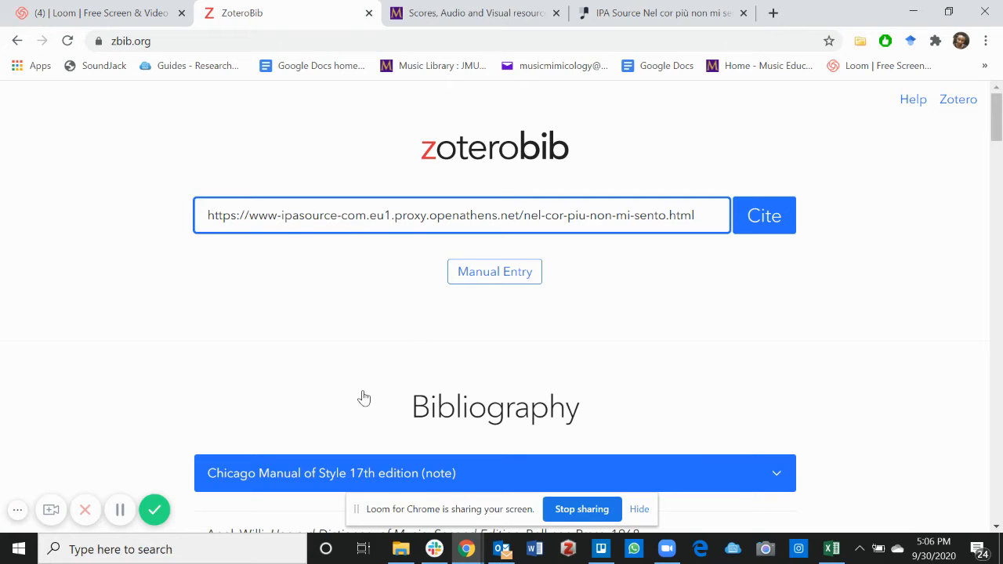
pyautogui.moveTo(416, 455)
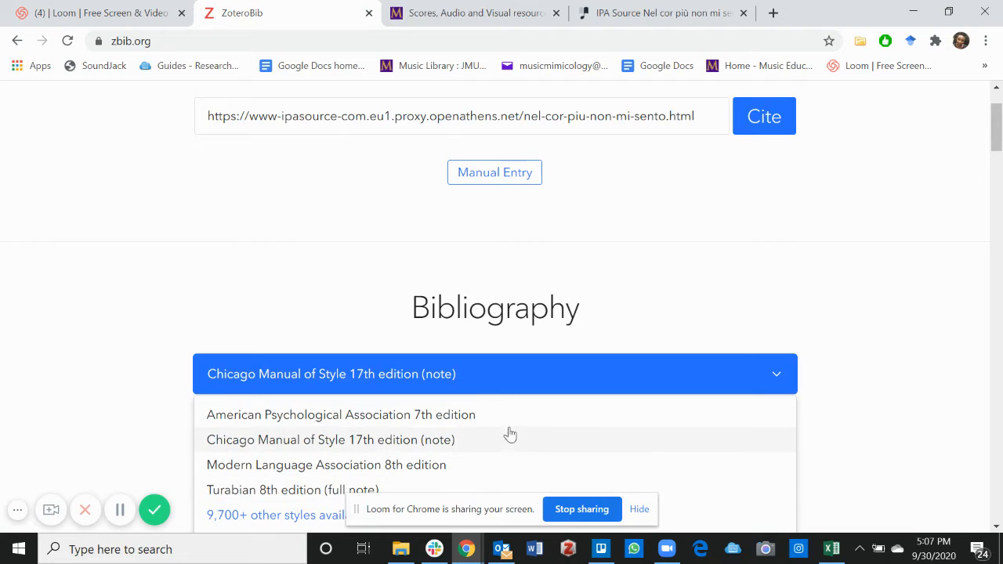
pyautogui.moveTo(523, 421)
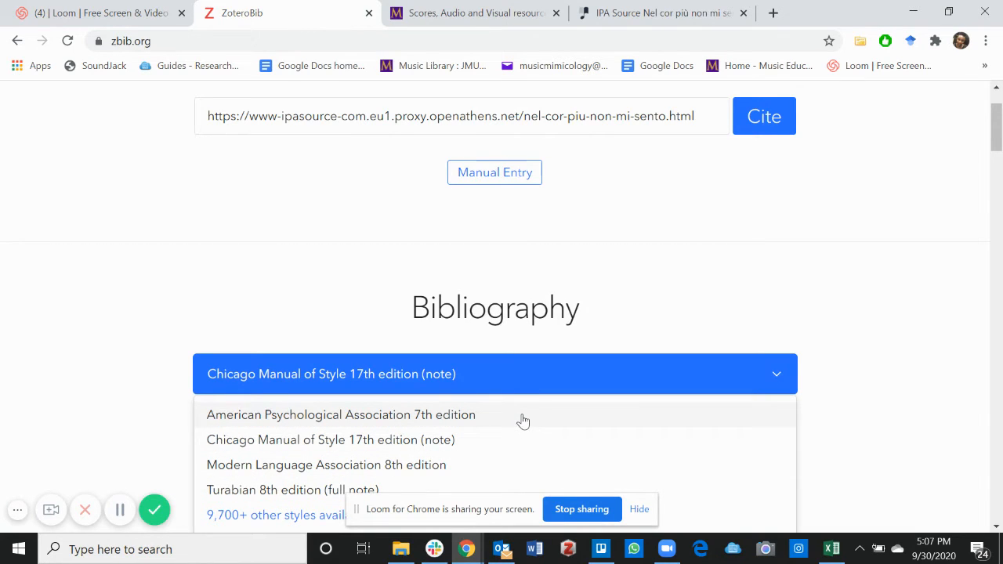
pyautogui.moveTo(824, 275)
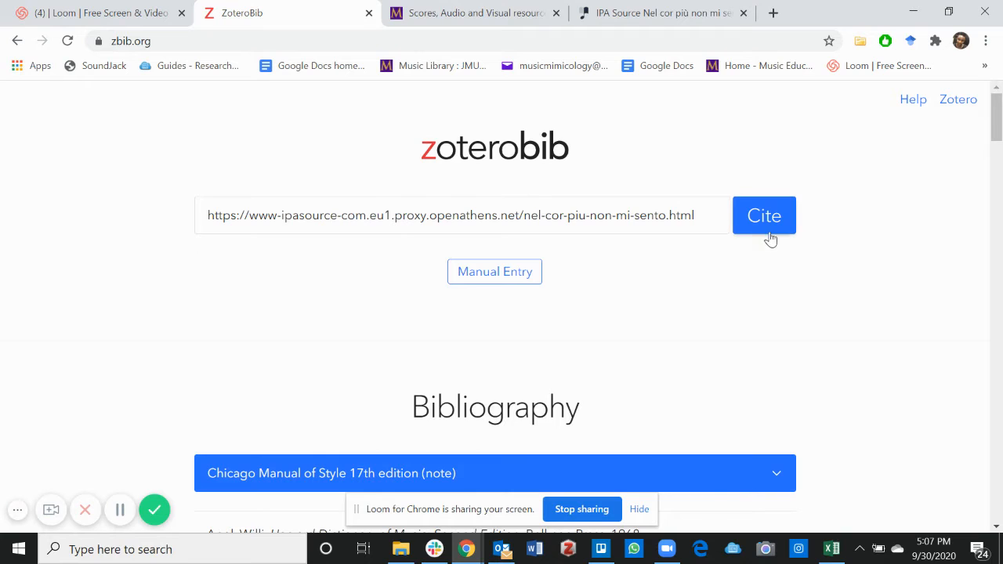
# Submit the IPA Source URL with Cite to generate its bibliography entry.
pyautogui.click(763, 216)
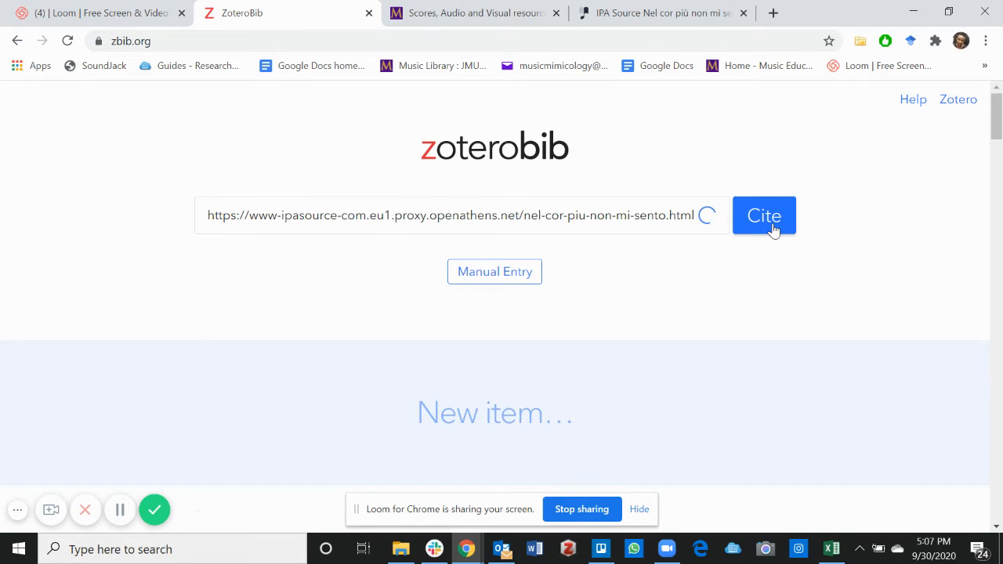
pyautogui.click(763, 215)
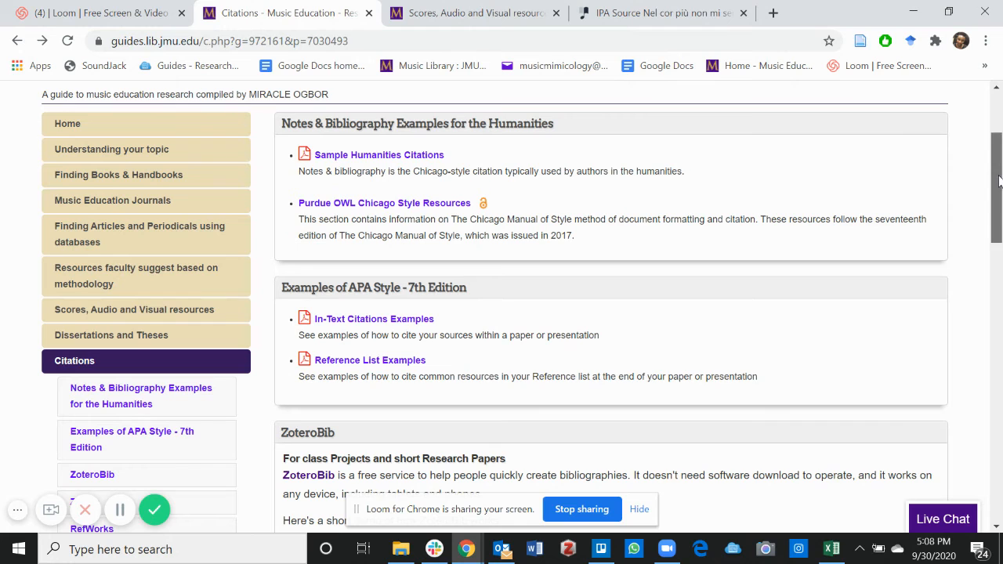
pyautogui.scroll(-3)
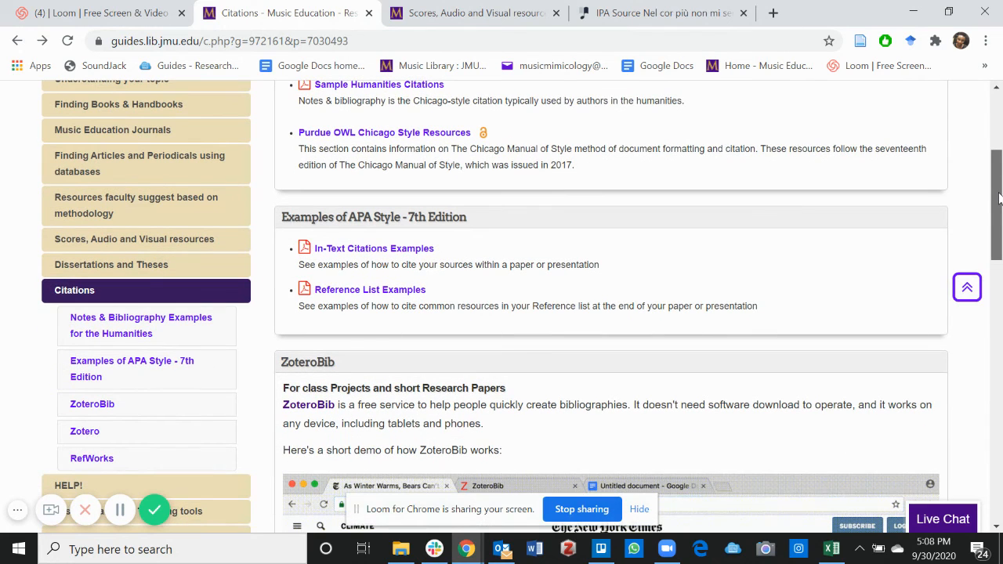
pyautogui.scroll(-3)
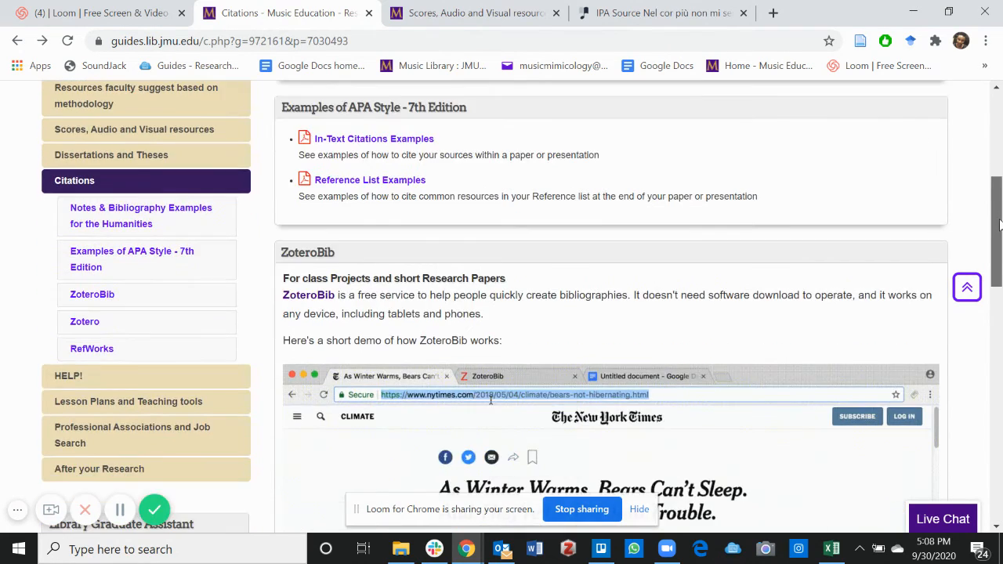
pyautogui.scroll(-3)
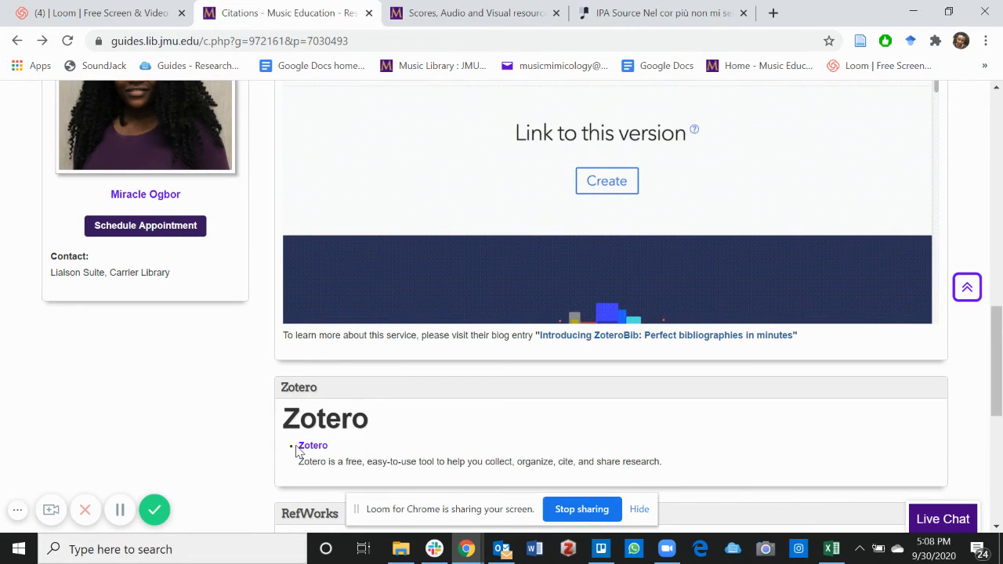
pyautogui.click(606, 180)
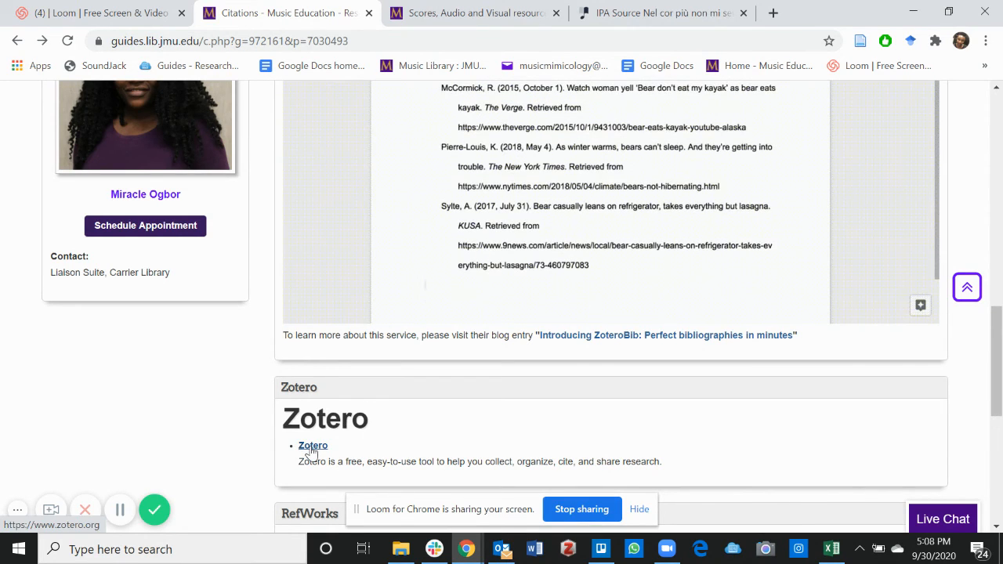
pyautogui.click(313, 445)
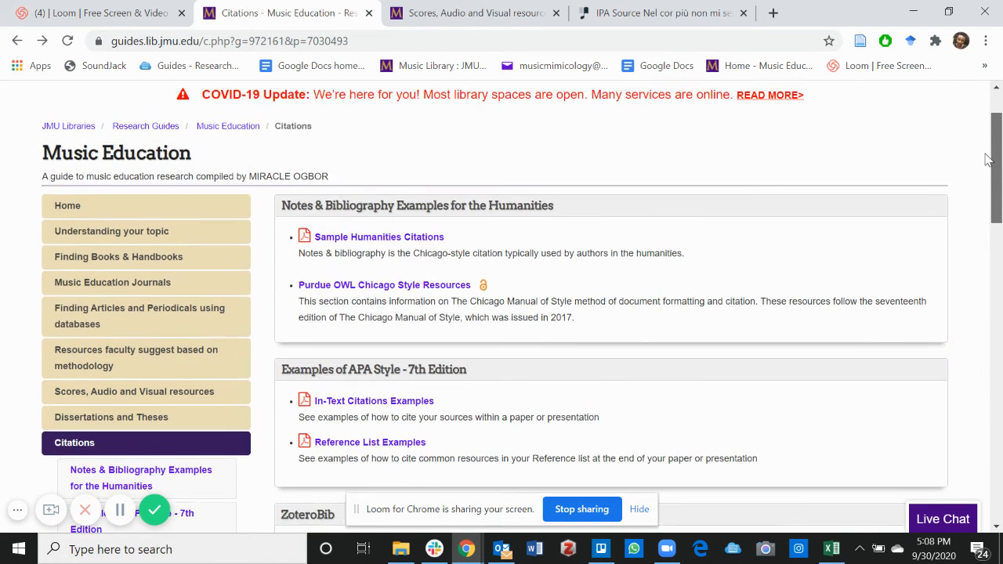
pyautogui.scroll(3)
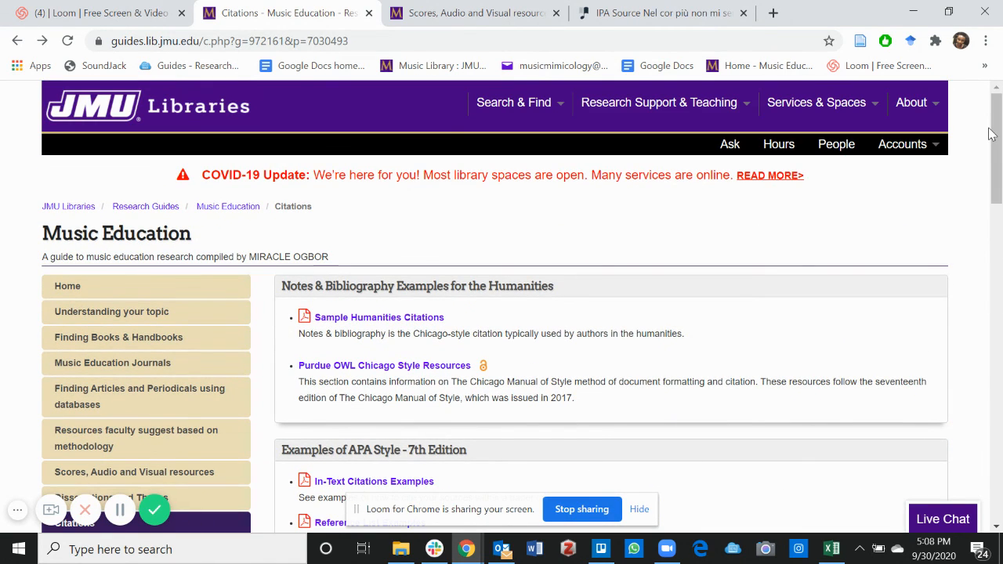